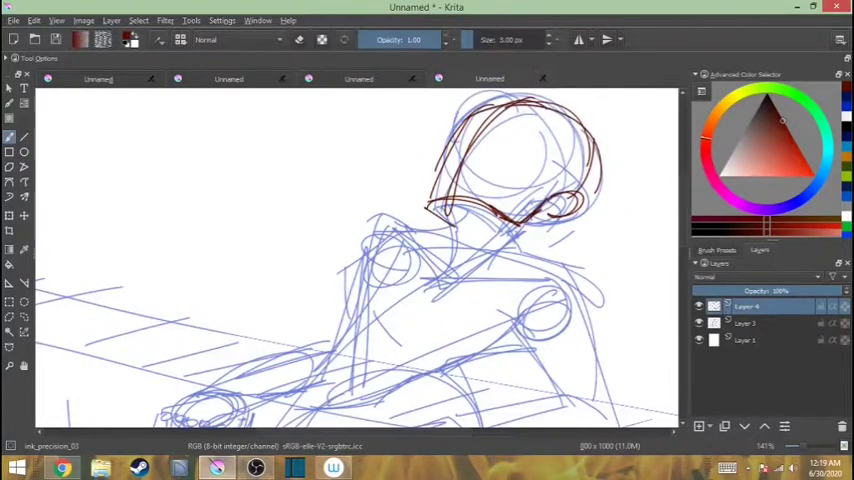
- Draw two reddish-brown hair strokes across the head over the blue sketch
left_click_drag(440, 125, 530, 190)
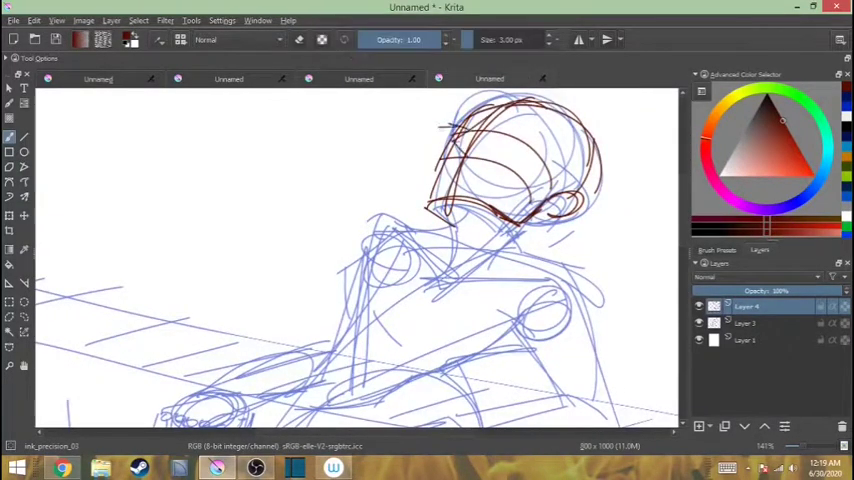
left_click_drag(450, 130, 500, 145)
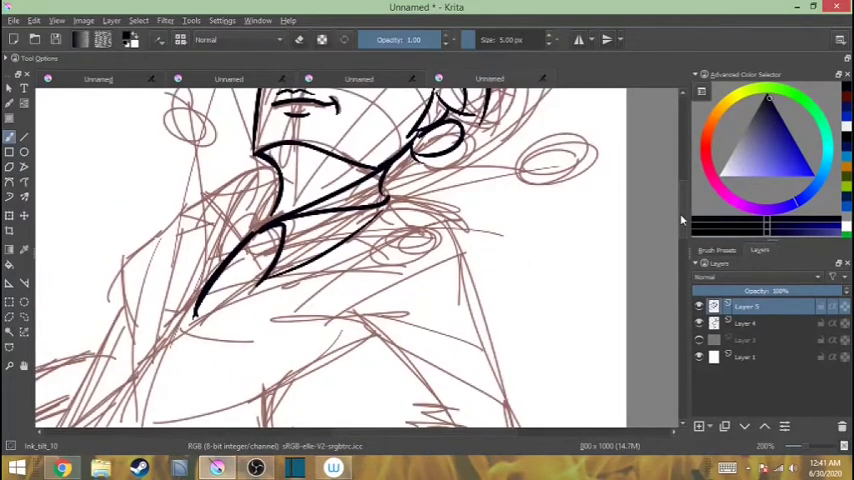
- Ink the torso and collar outline in black over the sketch
left_click_drag(260, 170, 220, 260)
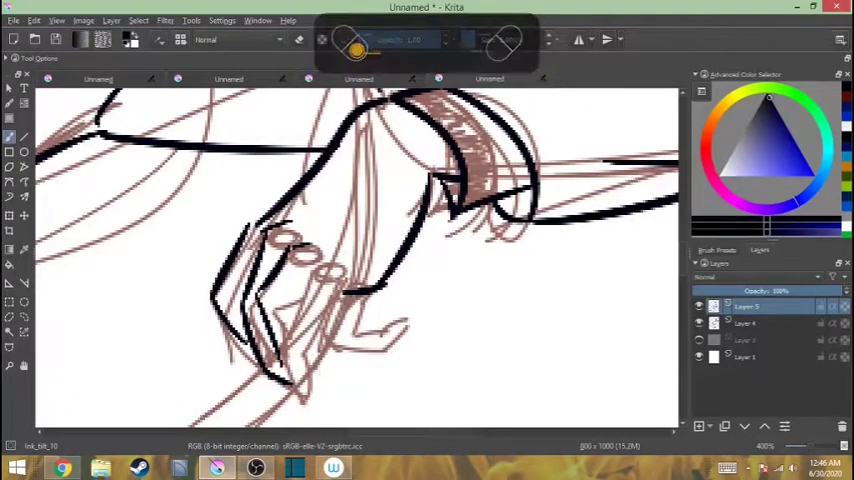
- Ink and refine the hand's black outline over the sketch
left_click_drag(320, 270, 340, 370)
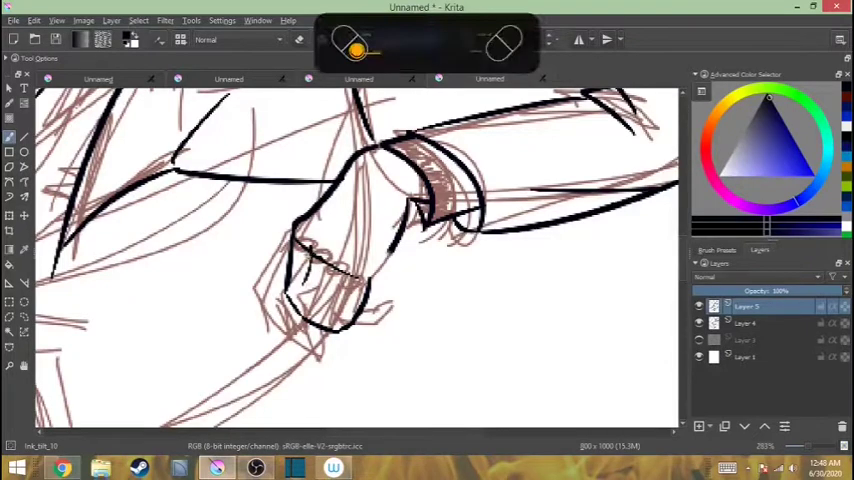
left_click_drag(325, 260, 340, 330)
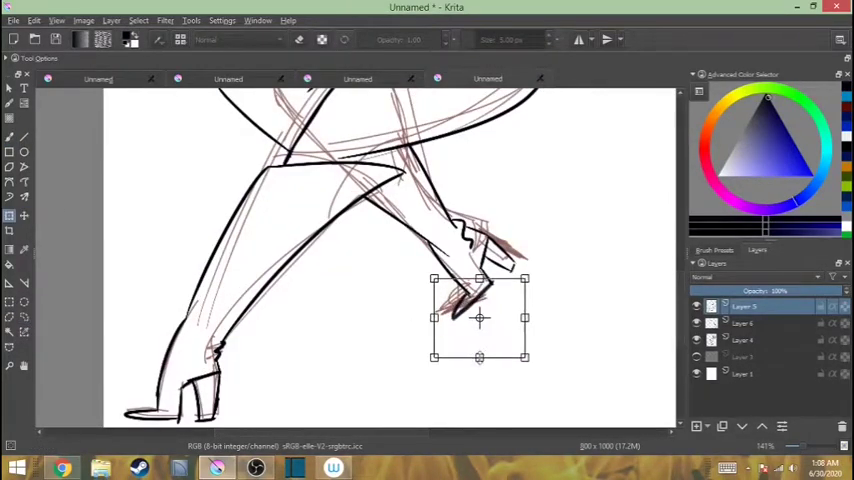
- Transform the selected part of the hand lineart
left_click(138, 20)
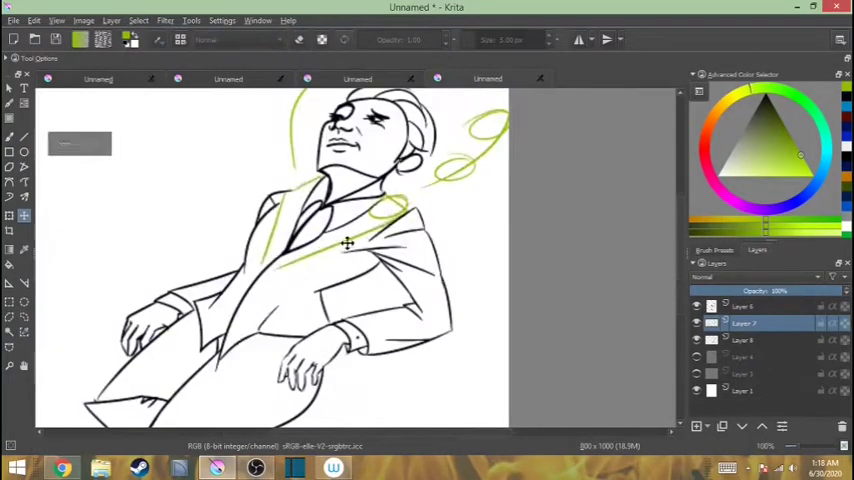
- Operate the top menu bar before colouring skin and suit
left_click(138, 20)
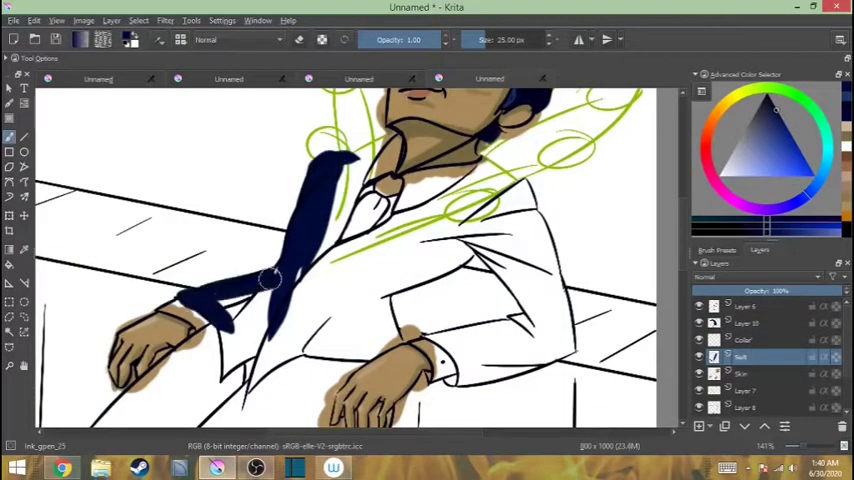
- Paint a wide navy stroke across the jacket on the Suit layer
left_click_drag(270, 280, 430, 270)
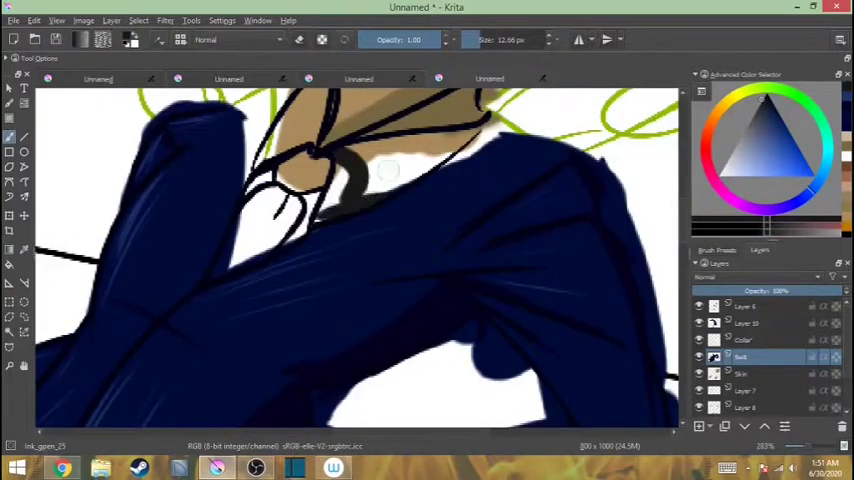
- Paint a white zigzag stroke across the dark tie
left_click_drag(385, 170, 330, 215)
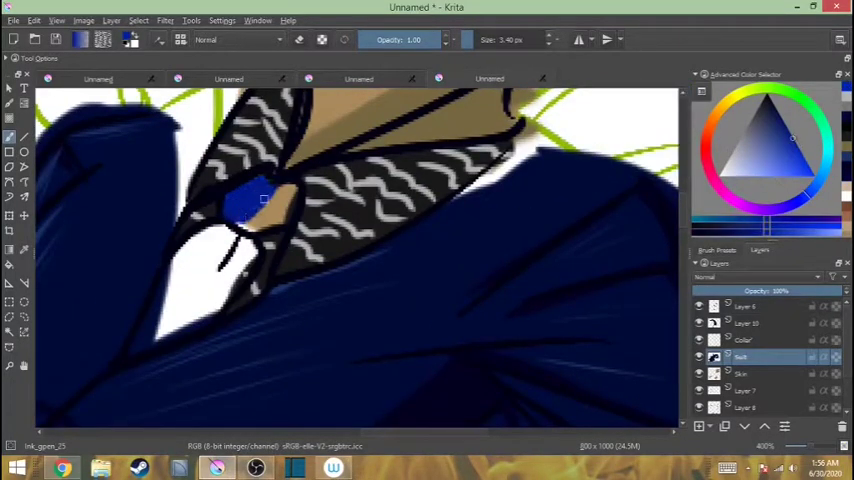
- Touch up the blue patch beside the tie
left_click_drag(265, 195, 240, 210)
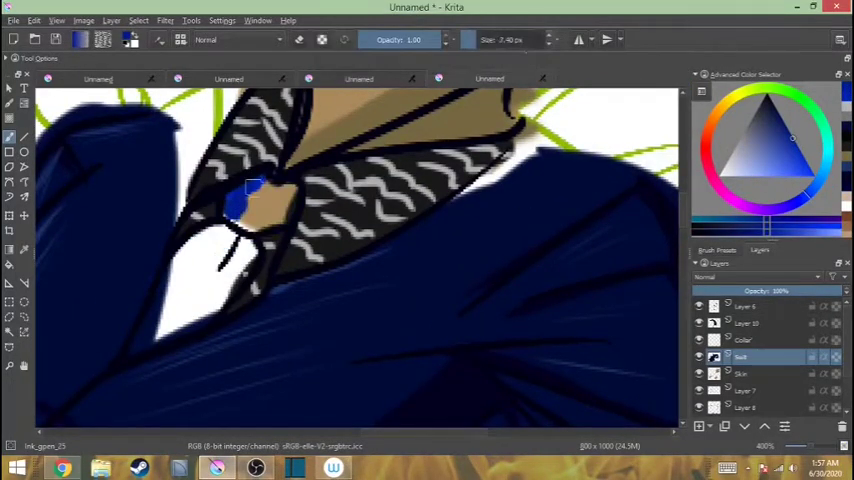
left_click_drag(253, 188, 200, 305)
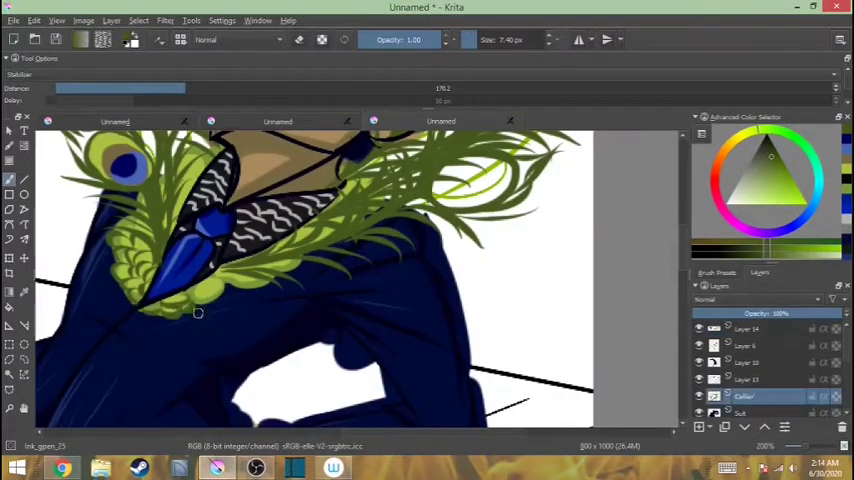
left_click_drag(350, 185, 190, 300)
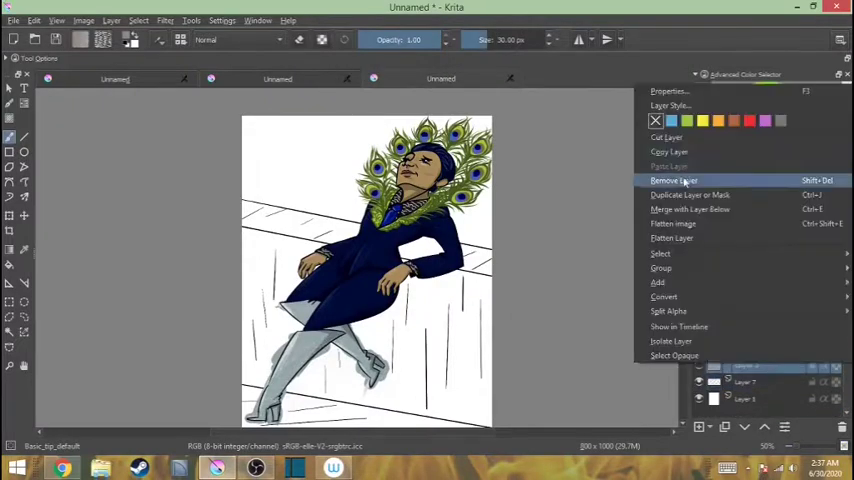
- Remove the unwanted layer from the Layers docker
left_click(673, 180)
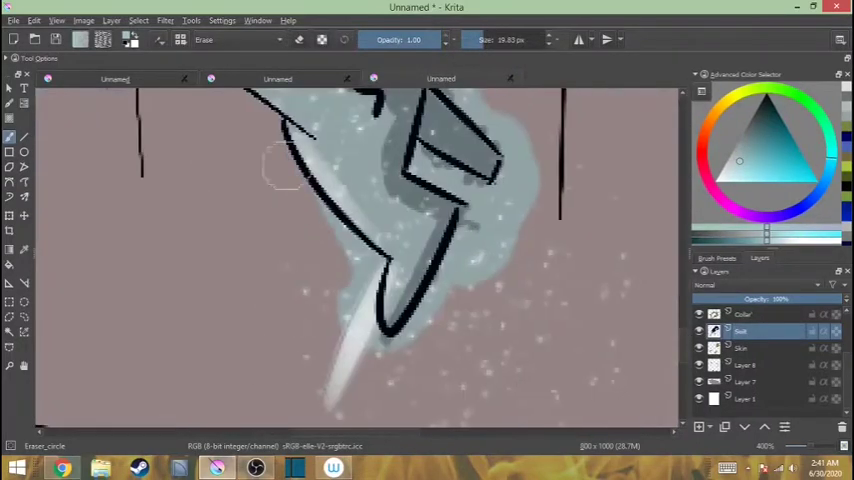
- Erase stray grey below the boot tip and beside its outline
left_click_drag(300, 170, 340, 390)
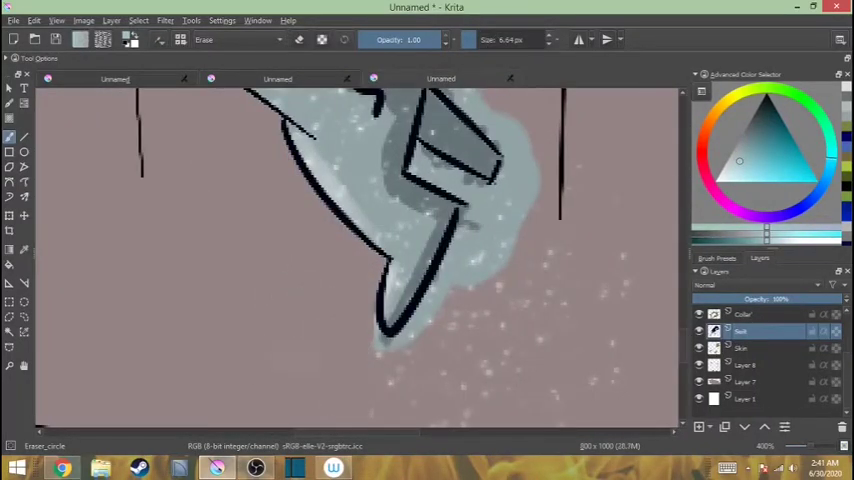
left_click_drag(450, 160, 390, 340)
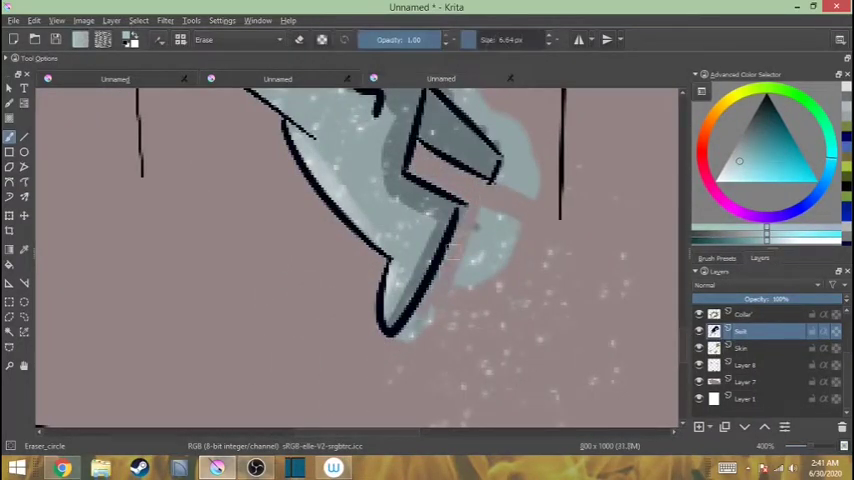